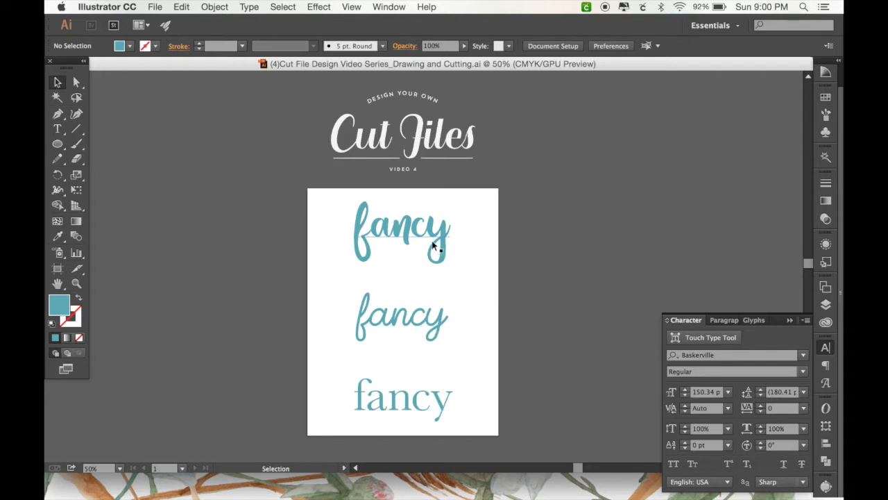
mouse_move(447, 244)
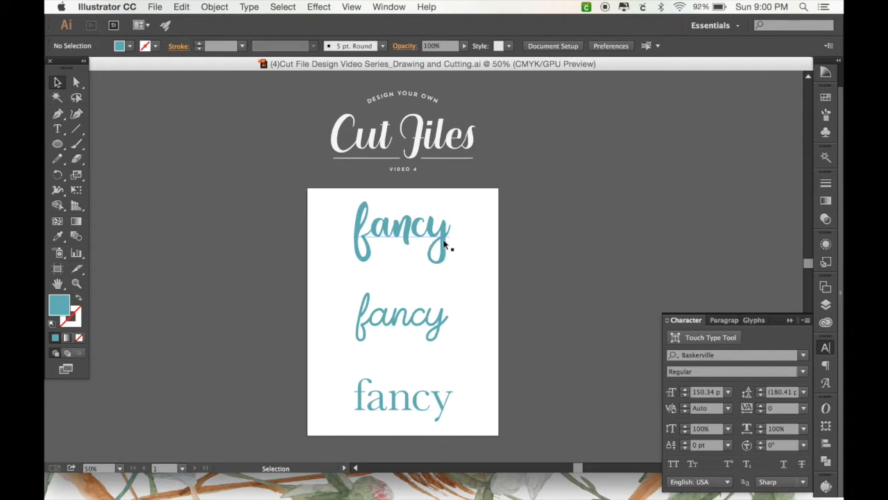
mouse_move(456, 250)
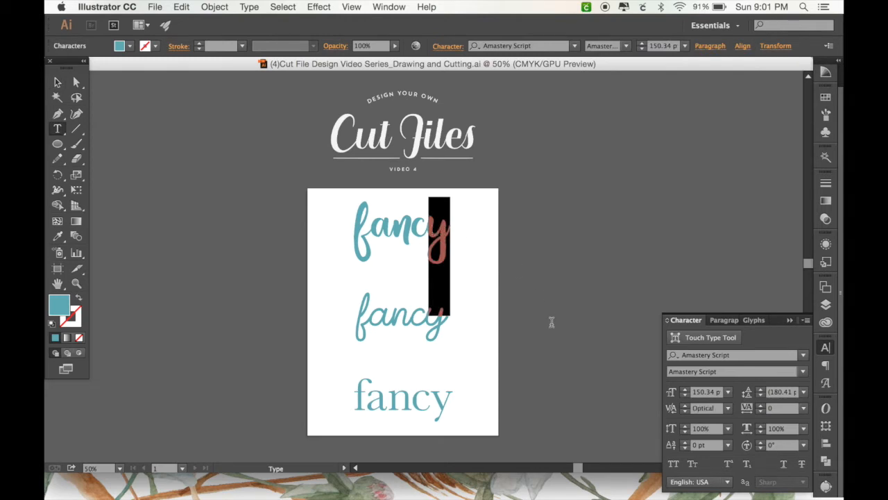
mouse_move(739, 338)
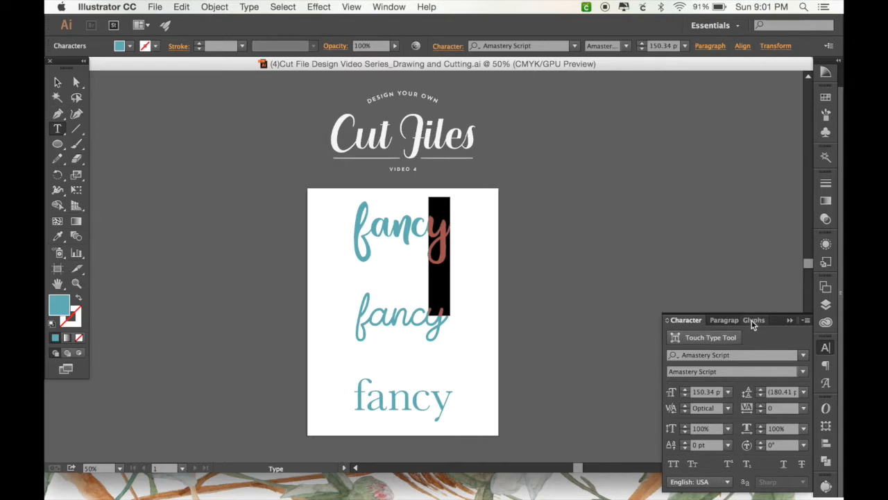
Use the Glyphs panel to give the top word's y and f swash alternates.
left_click(754, 320)
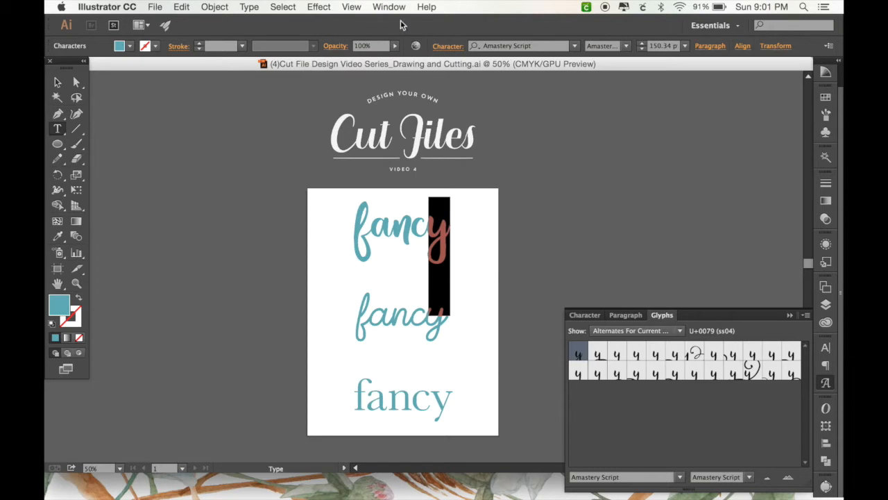
left_click(388, 6)
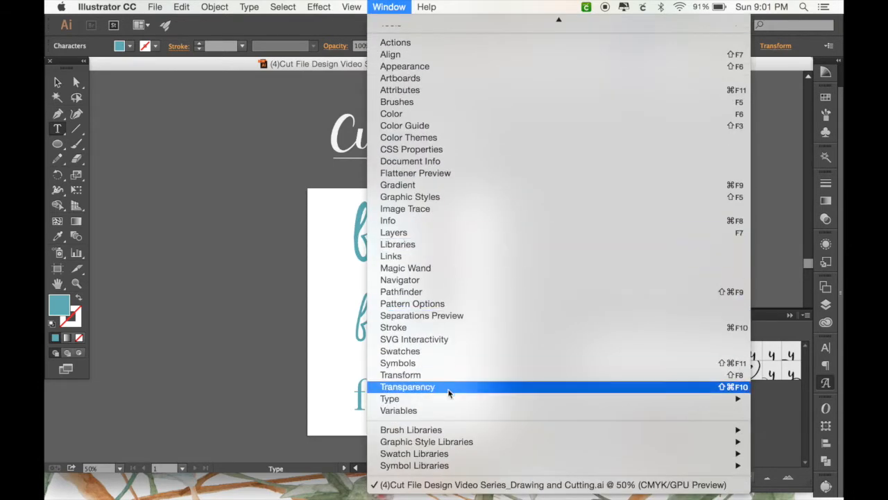
mouse_move(584, 315)
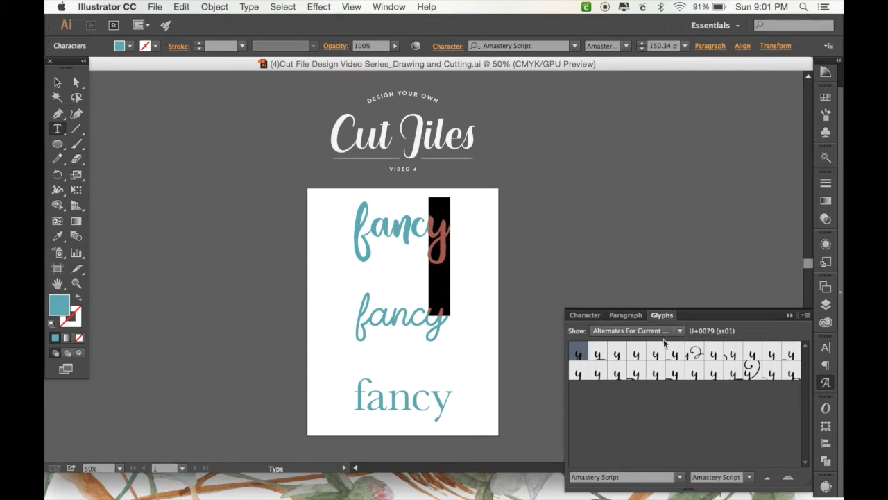
left_click(679, 330)
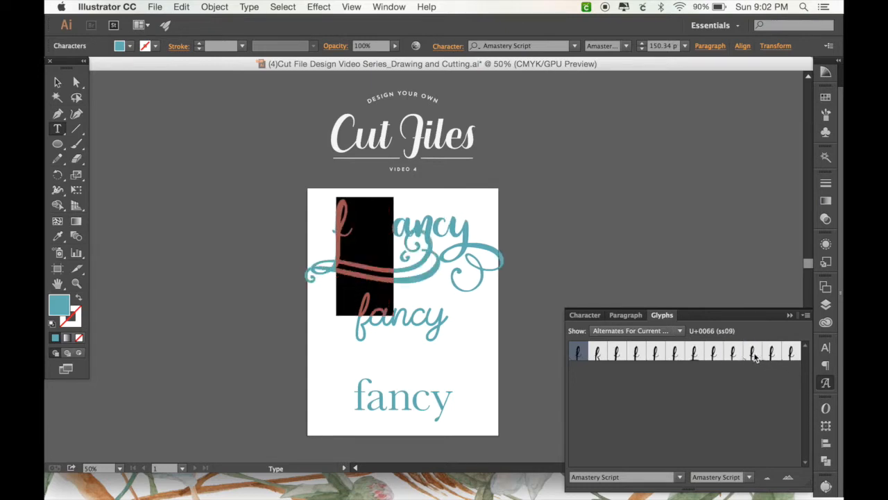
left_click(769, 357)
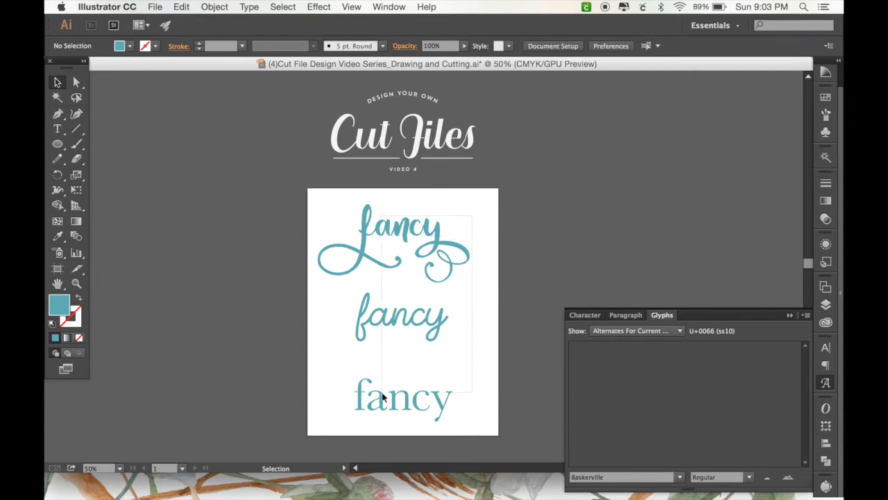
Create outlines from all three fancy text objects, then select the outlined top word.
left_click(385, 397)
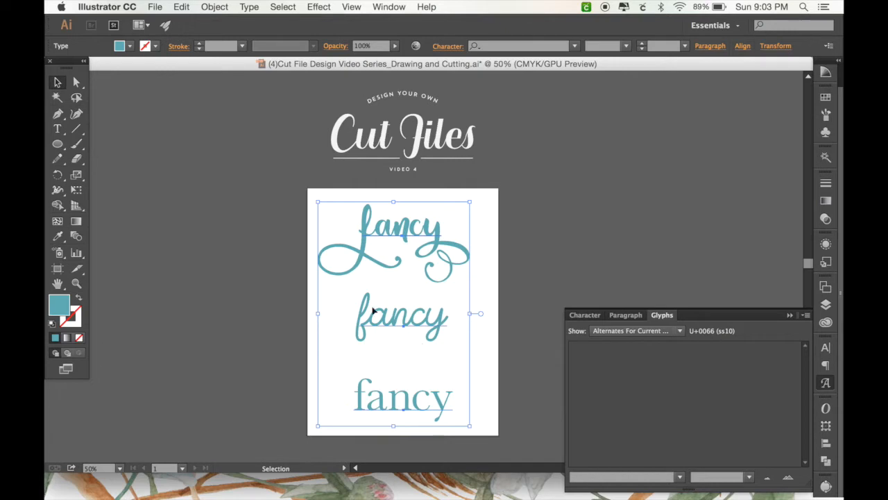
mouse_move(413, 247)
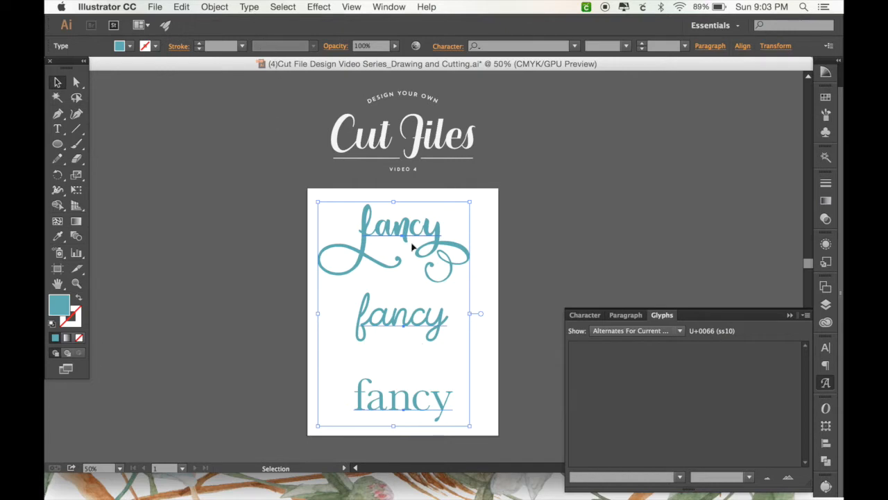
mouse_move(265, 33)
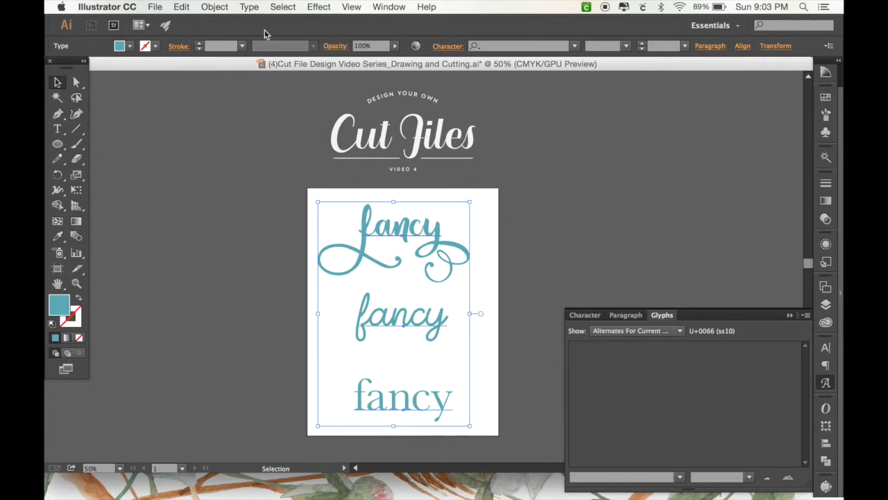
left_click(249, 7)
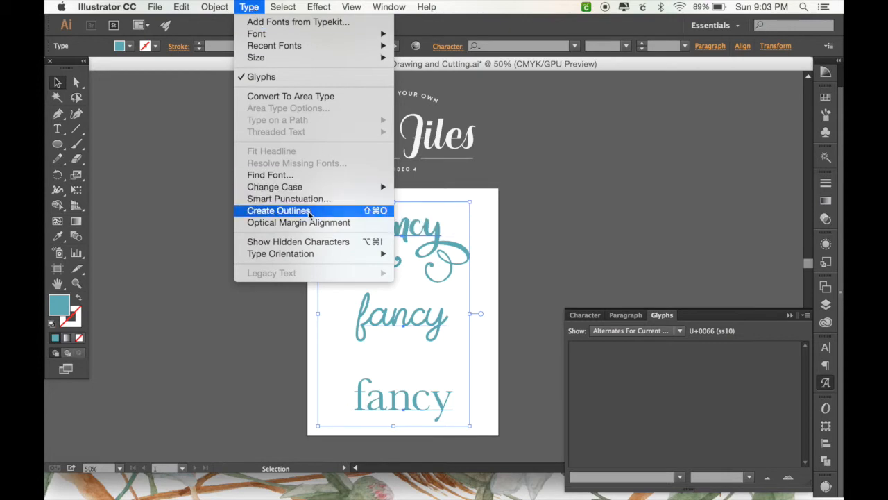
left_click(279, 210)
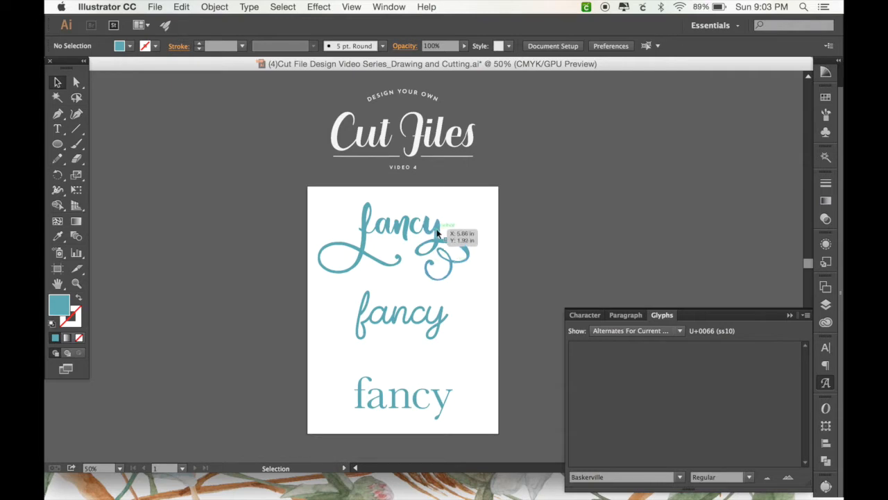
left_click(394, 239)
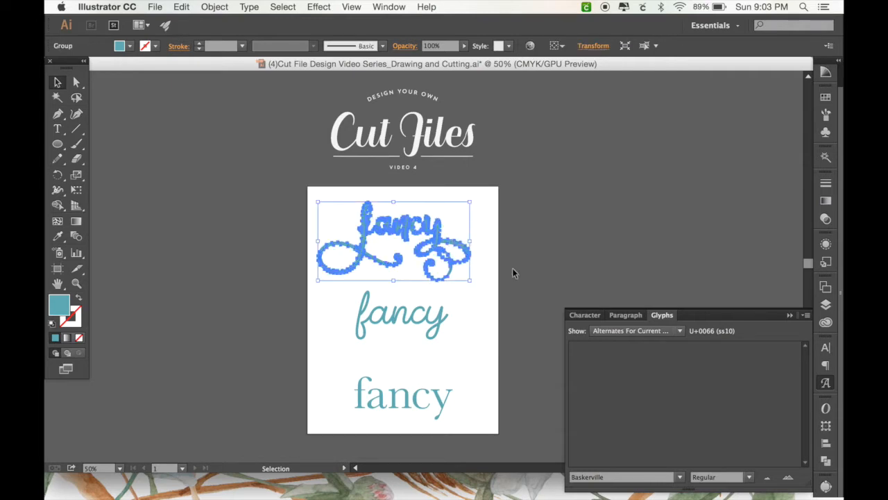
mouse_move(531, 261)
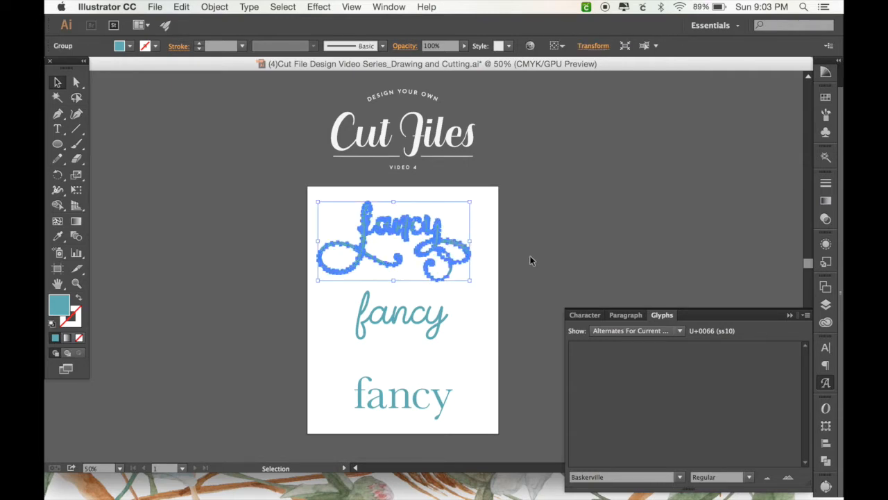
mouse_move(607, 330)
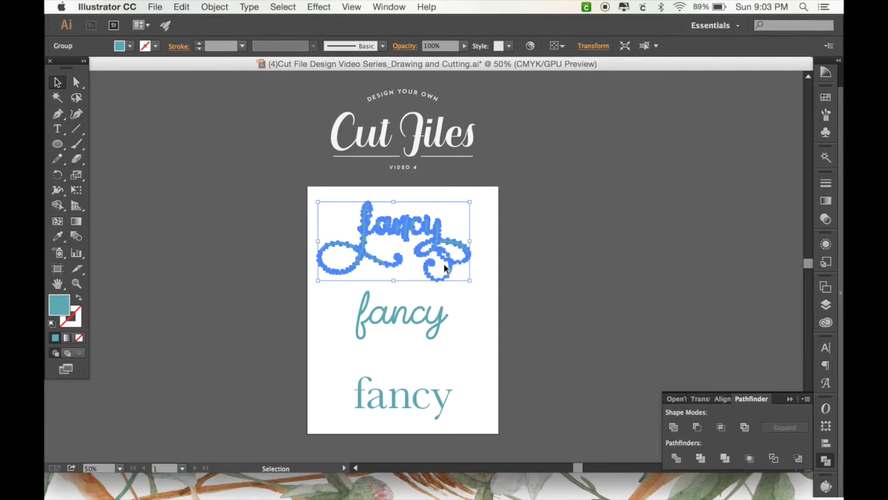
mouse_move(591, 401)
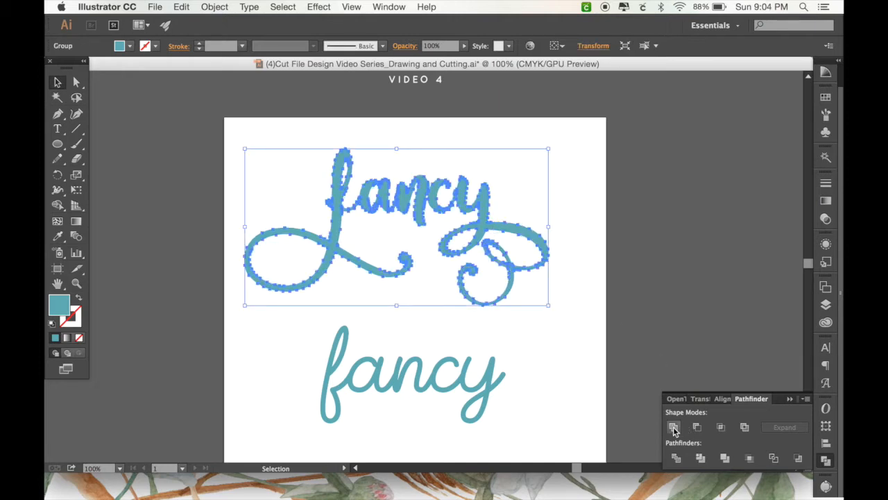
Unite the top word's letter shapes in Pathfinder and make them one compound path.
left_click(674, 426)
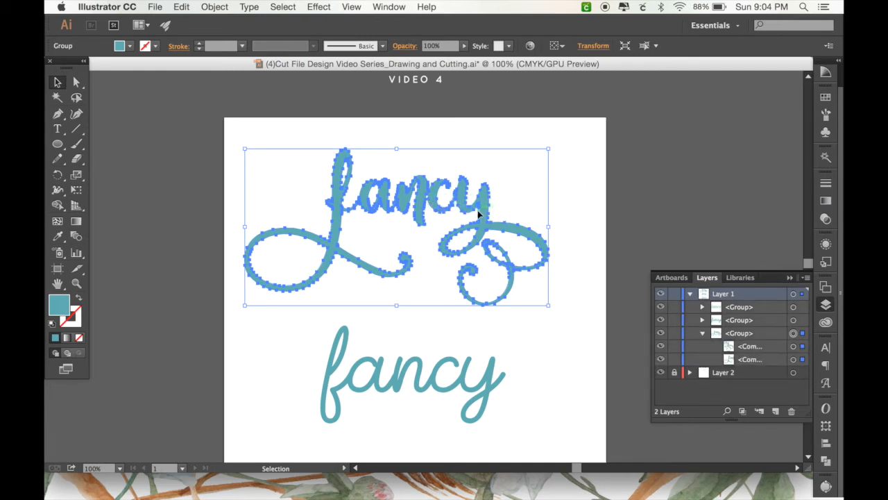
mouse_move(596, 268)
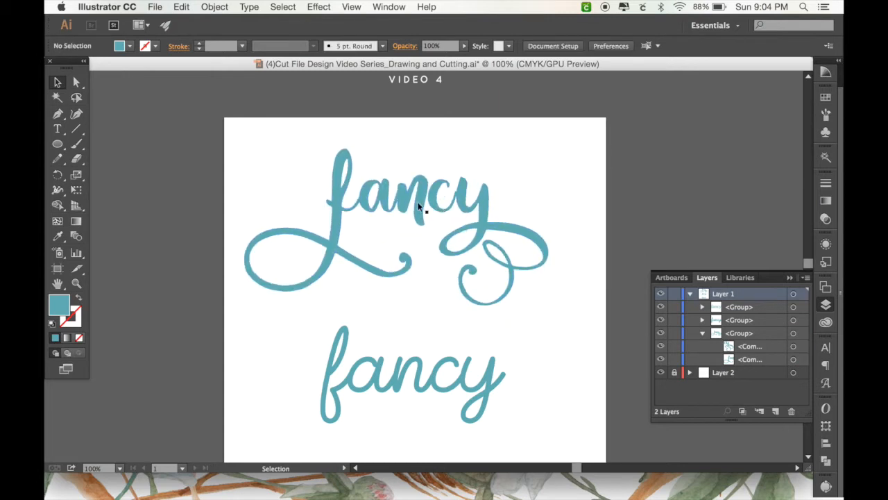
mouse_move(436, 212)
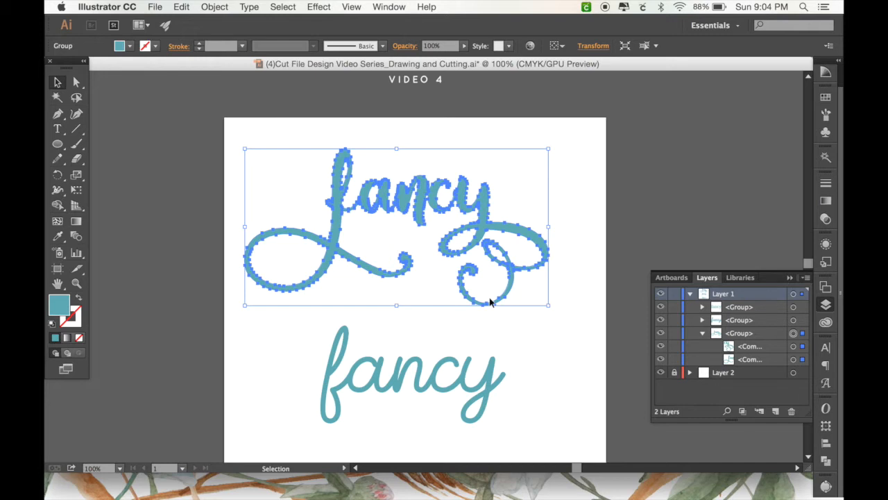
mouse_move(404, 201)
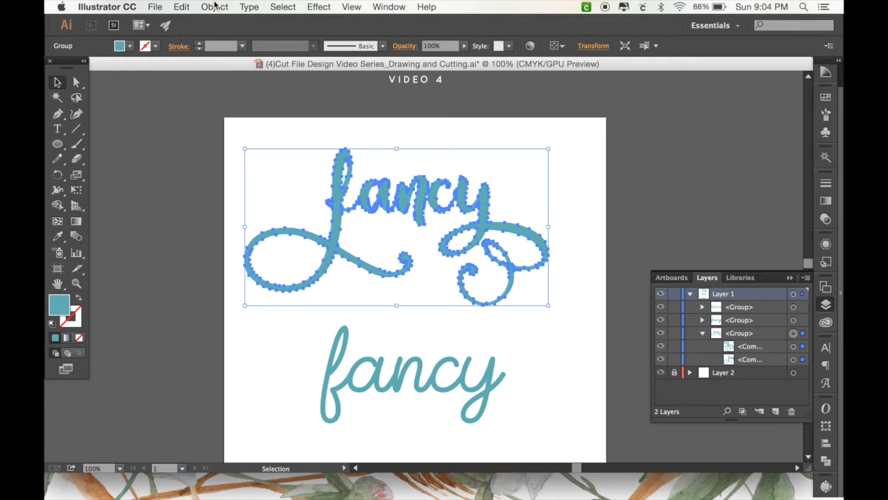
left_click(214, 6)
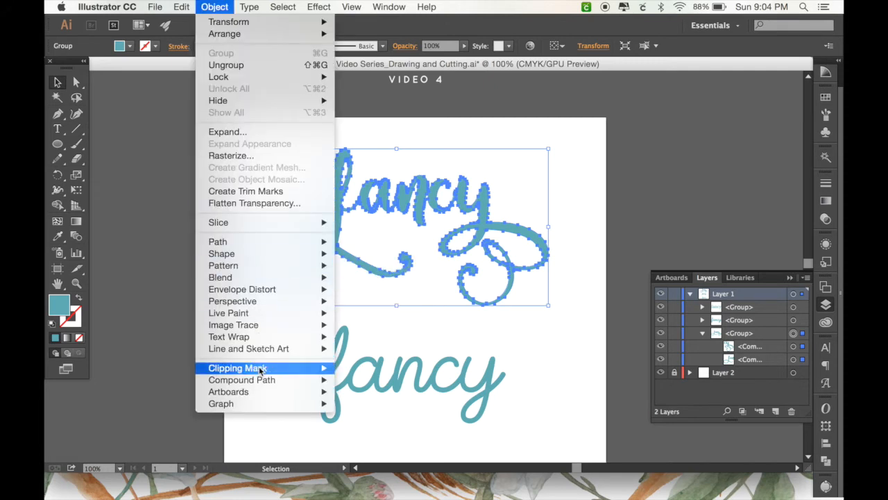
left_click(241, 379)
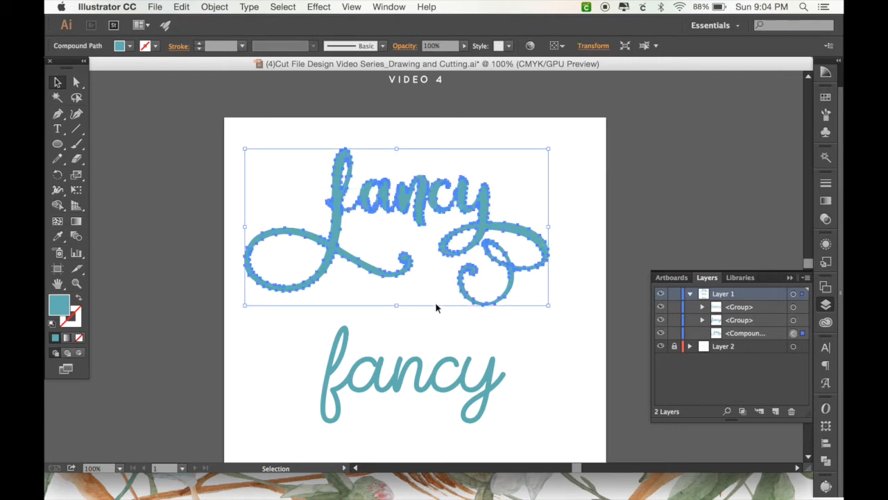
scroll("down", 3)
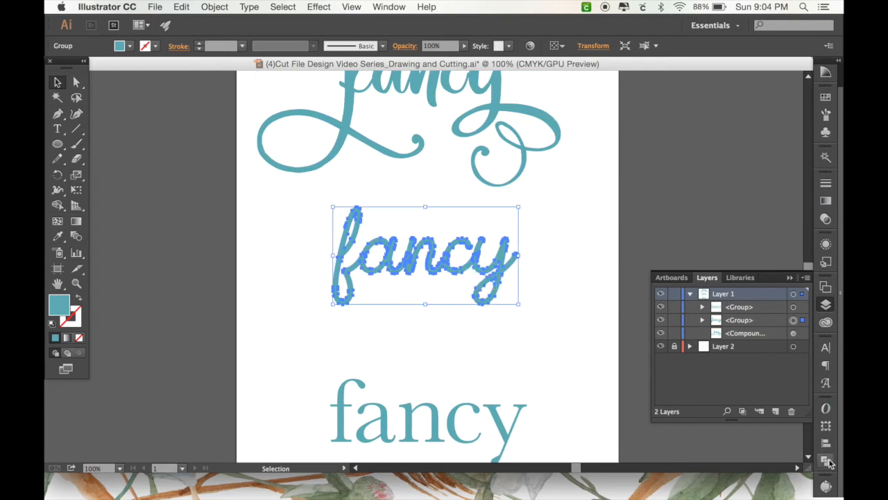
Make the middle word and the bottom word each a compound path.
left_click(838, 459)
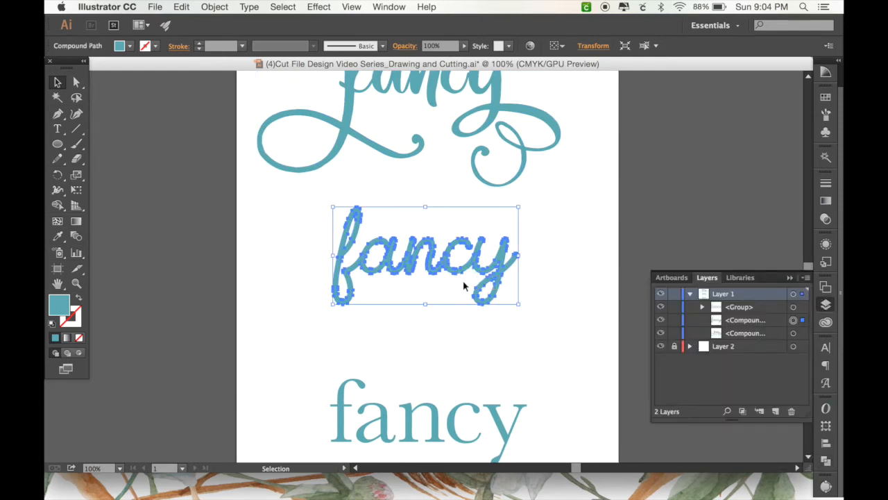
scroll("down", 3)
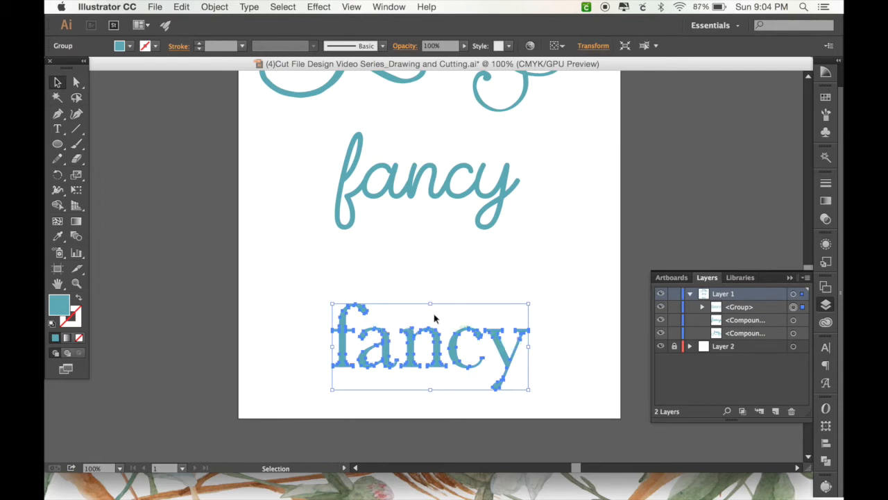
left_click(214, 7)
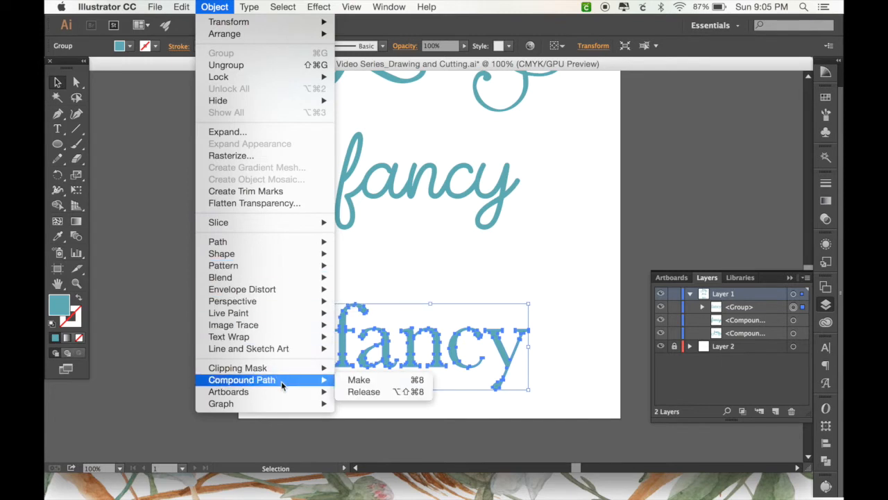
left_click(359, 379)
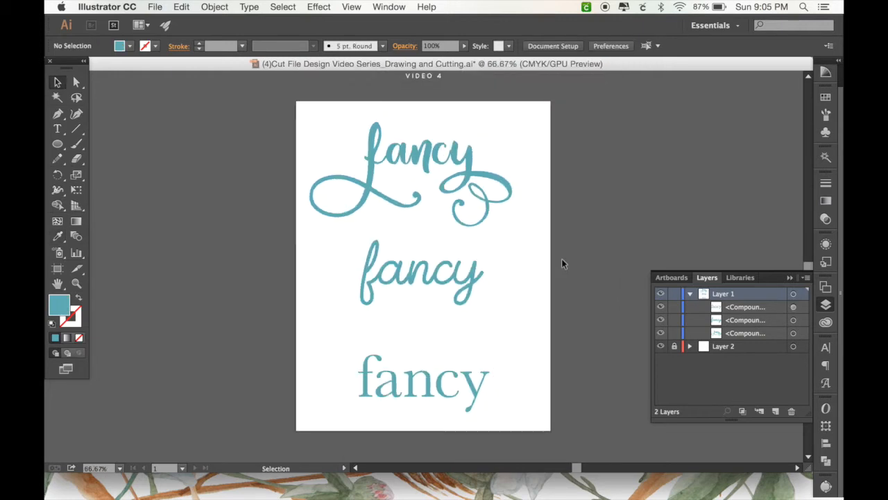
mouse_move(459, 214)
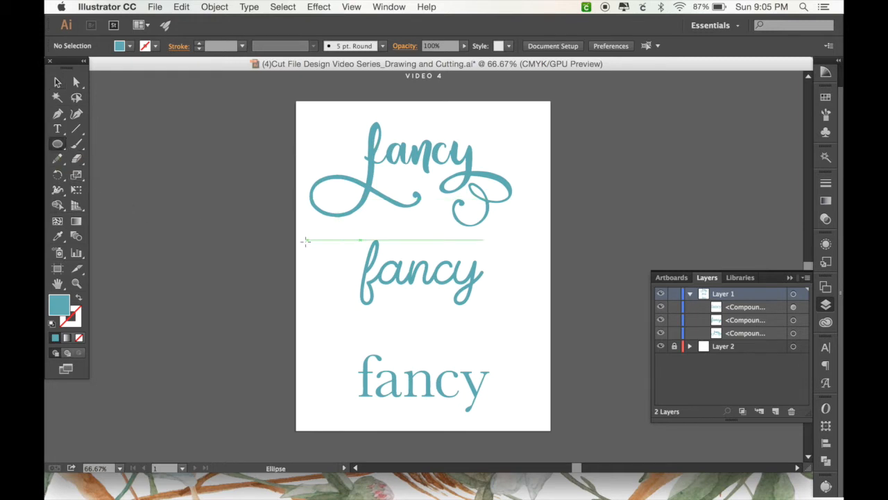
Draw a thin circle outline around the middle fancy word, then deselect it.
left_click_drag(364, 243, 479, 340)
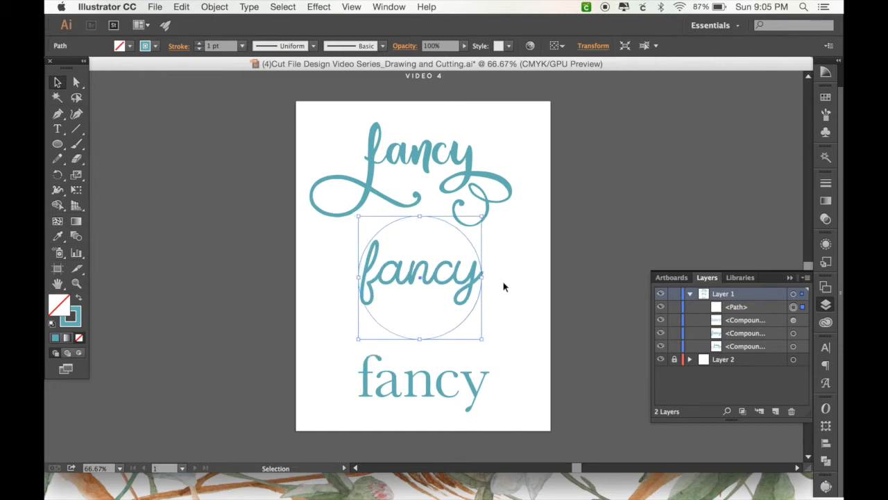
left_click(538, 278)
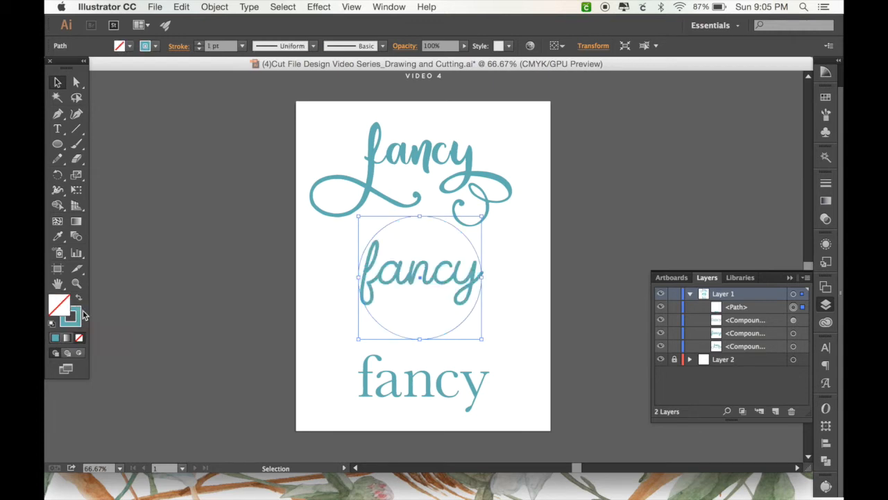
mouse_move(236, 308)
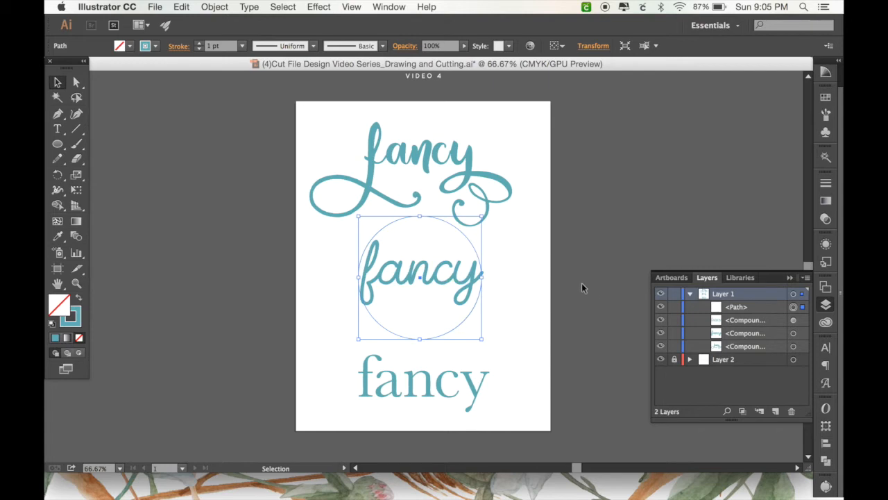
left_click(584, 287)
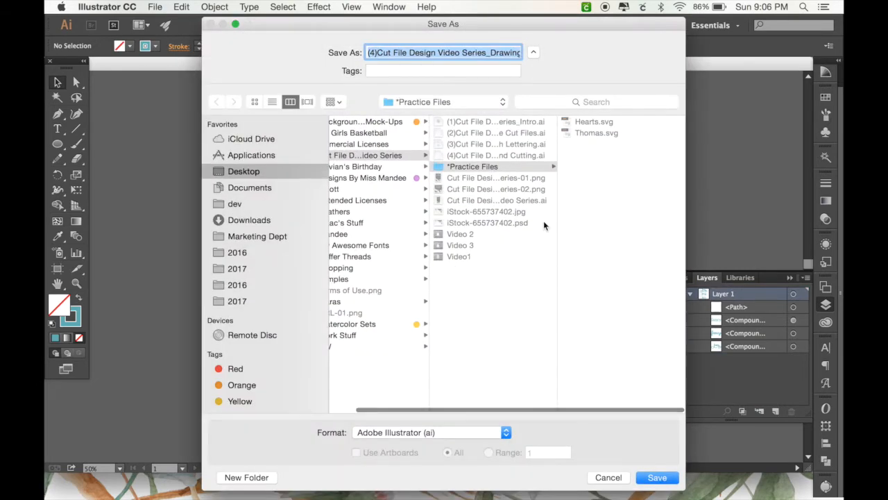
Rename the file to Fancy and save it in SVG format in Practice Files.
left_click(473, 167)
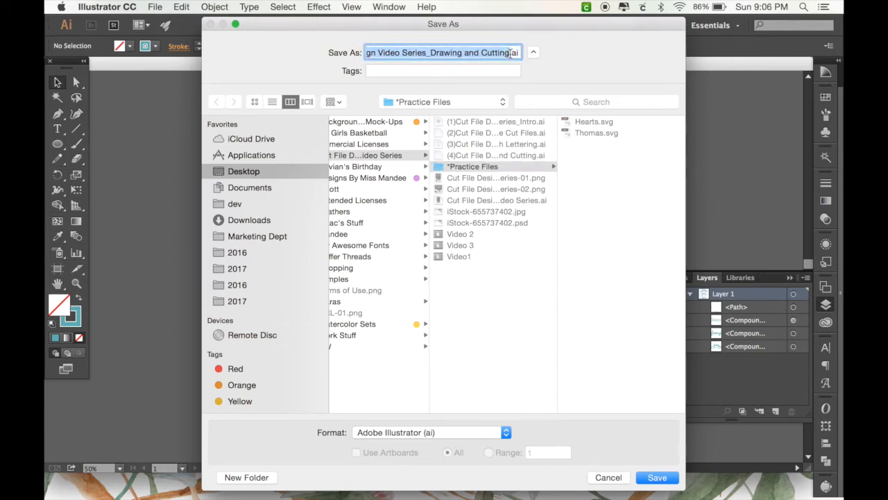
type("Fancy.ai")
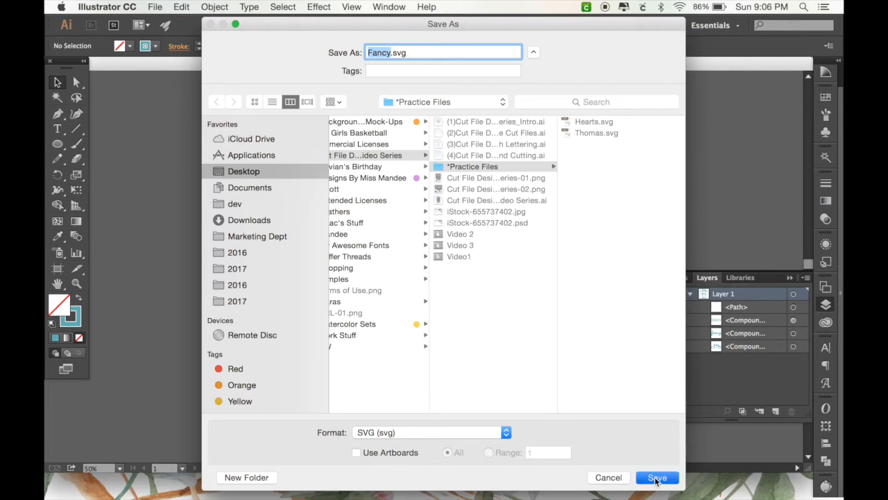
left_click(658, 478)
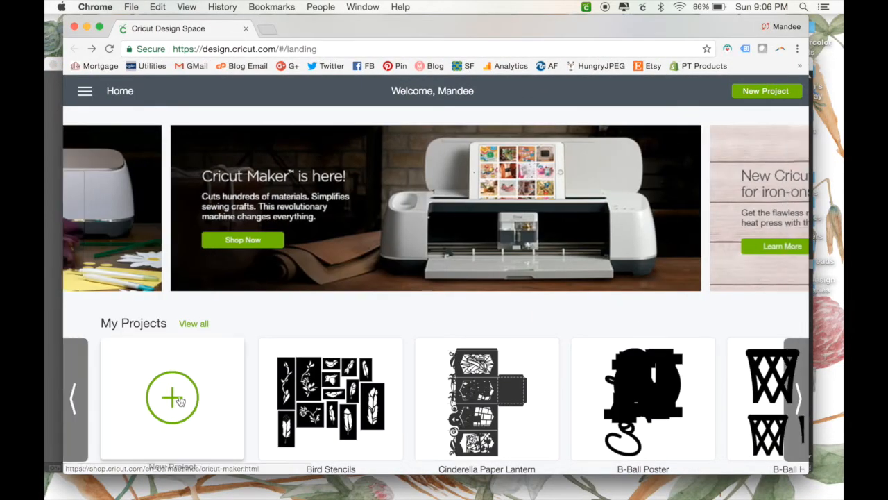
Start a blank project and upload Fancy.svg from Practice Files as an image.
left_click(172, 397)
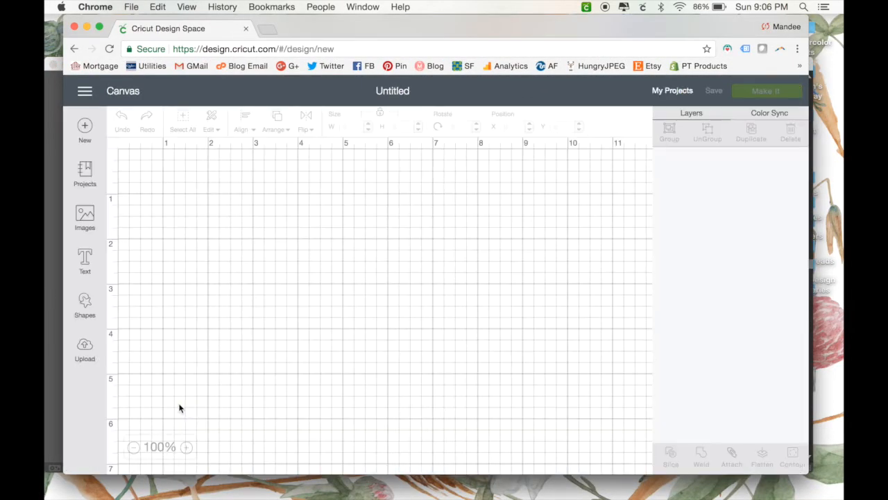
left_click(85, 347)
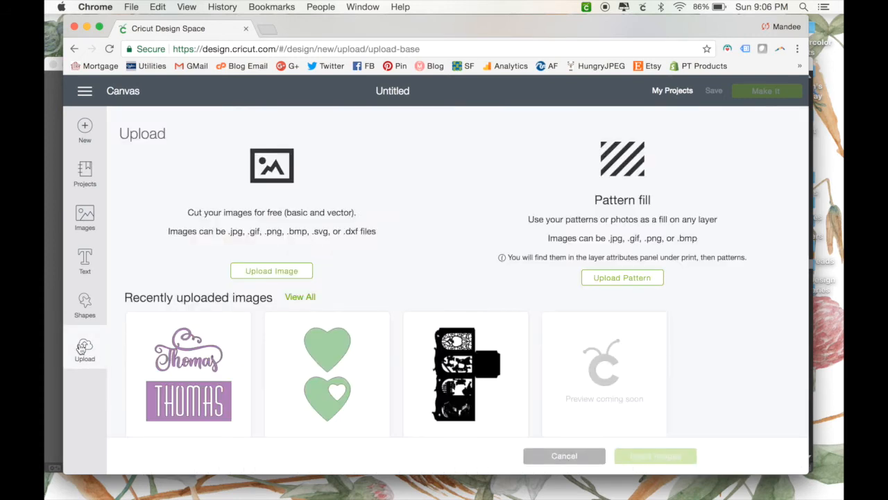
left_click(272, 270)
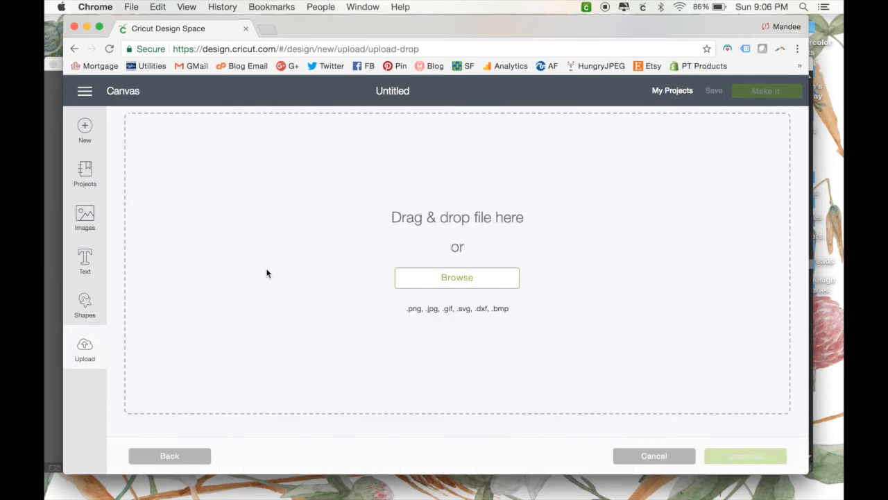
left_click(457, 277)
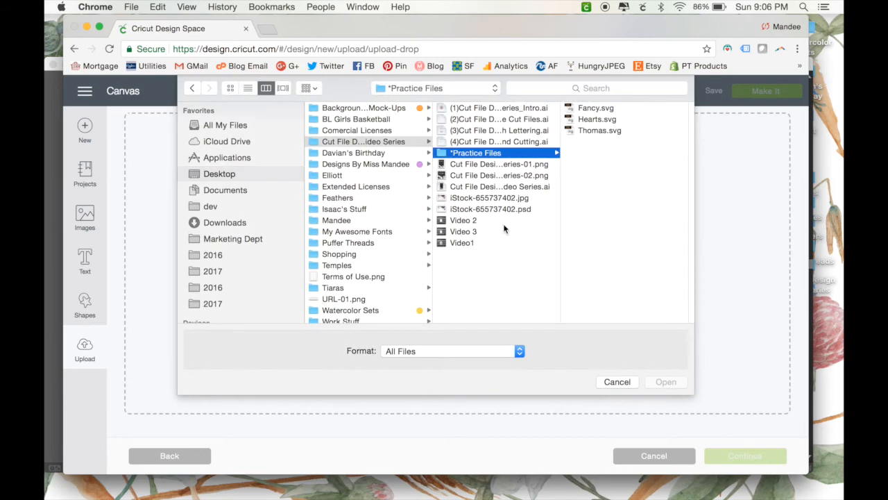
left_click(470, 108)
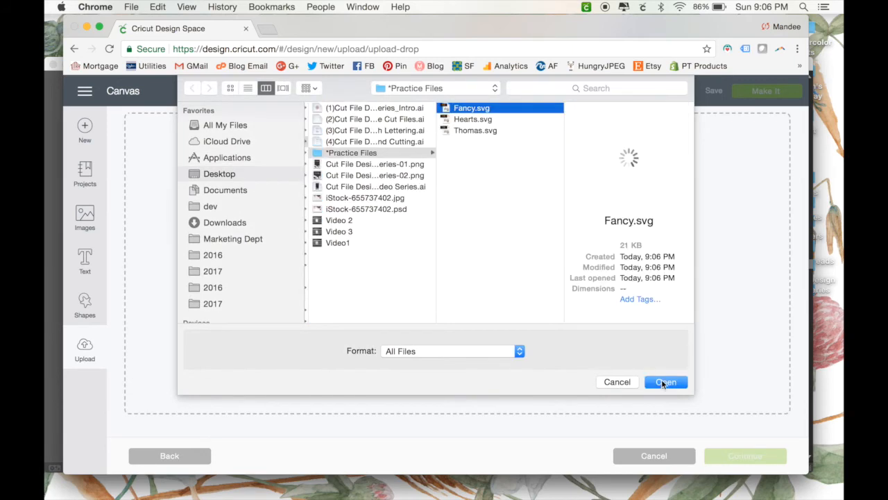
left_click(666, 382)
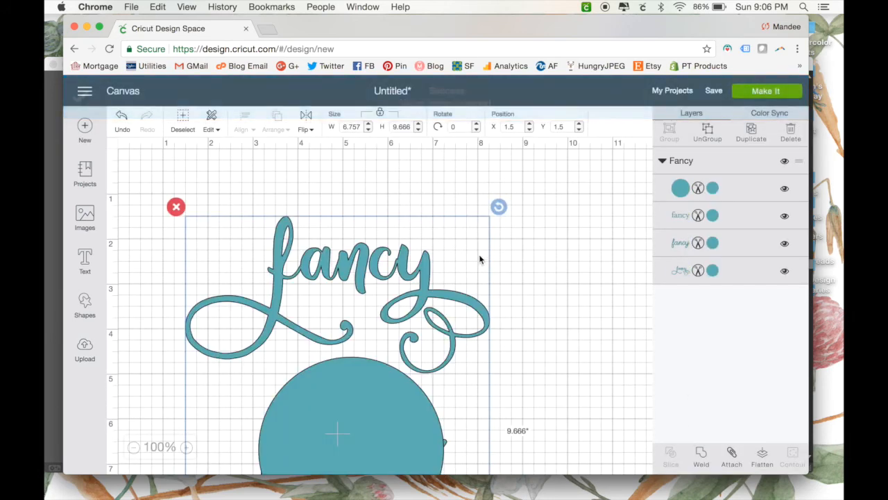
Zoom the canvas out twice to 50% to show the whole design.
left_click(135, 448)
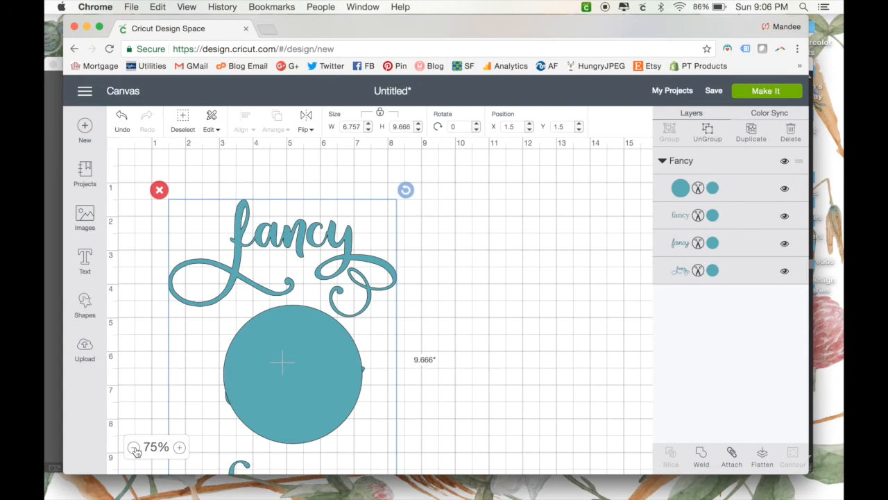
left_click(136, 447)
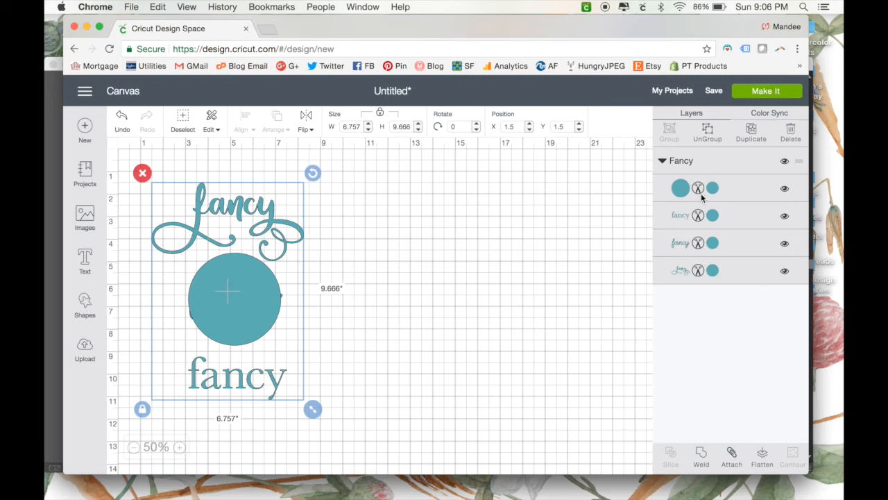
mouse_move(582, 229)
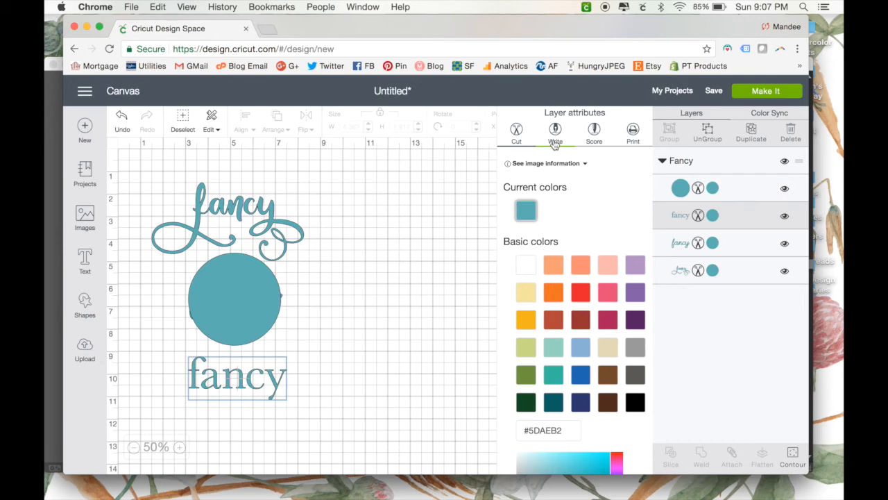
Switch the word layer from Cut to Write with the Silver Metallic pen colour.
left_click(555, 129)
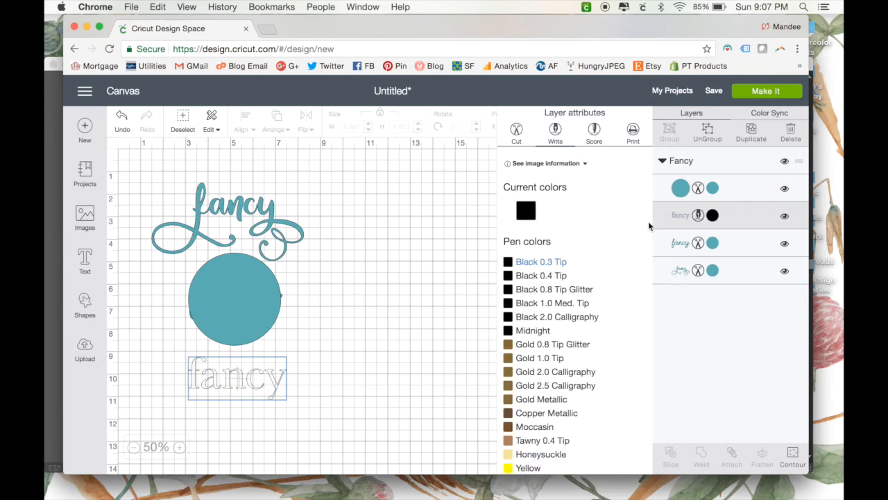
scroll("down", 3)
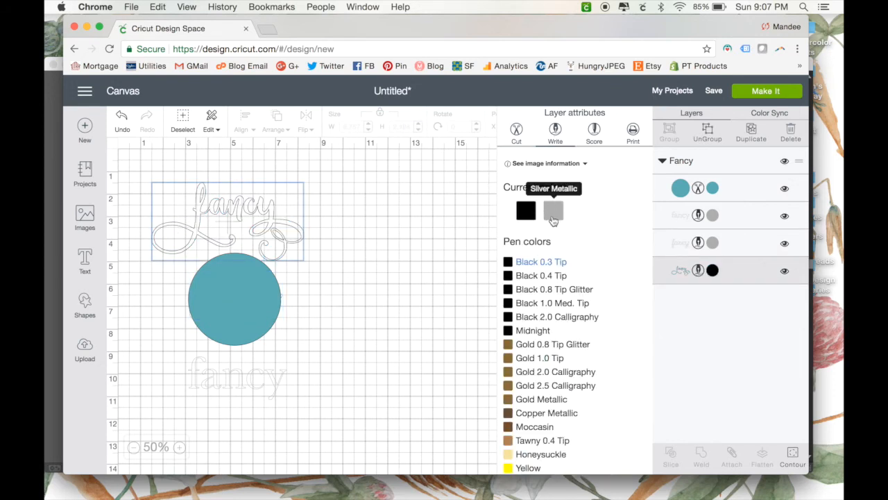
left_click(553, 210)
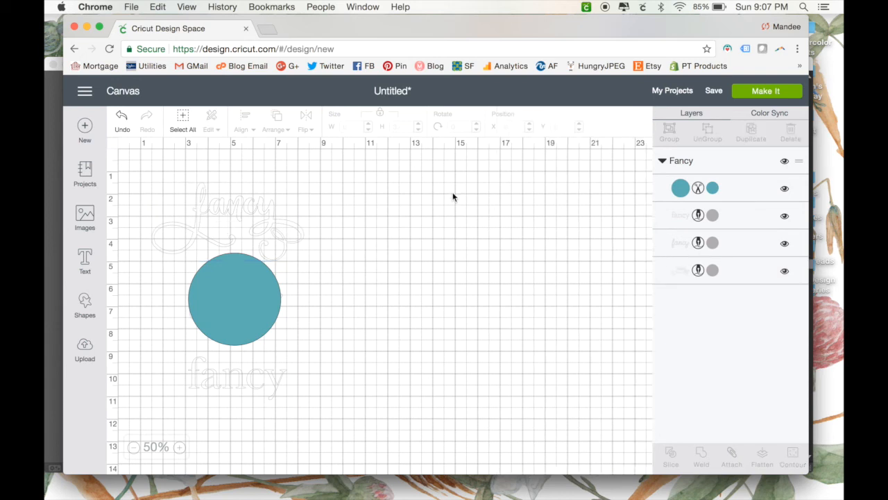
mouse_move(689, 252)
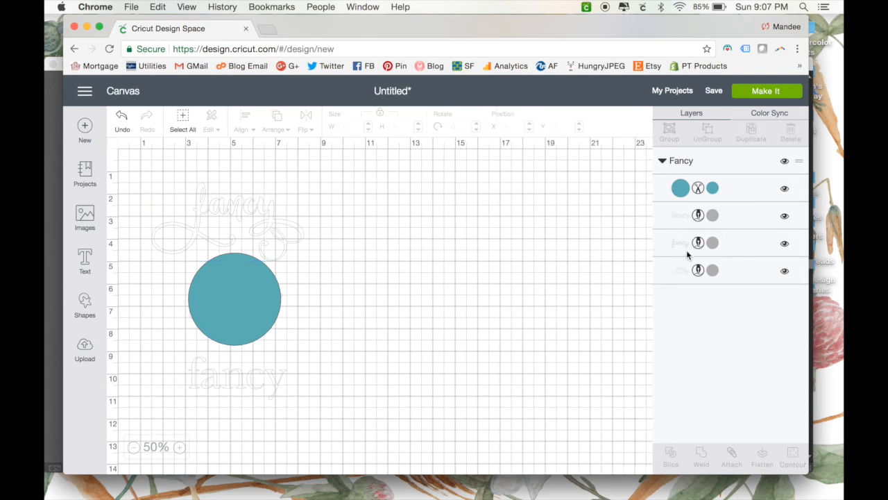
mouse_move(696, 287)
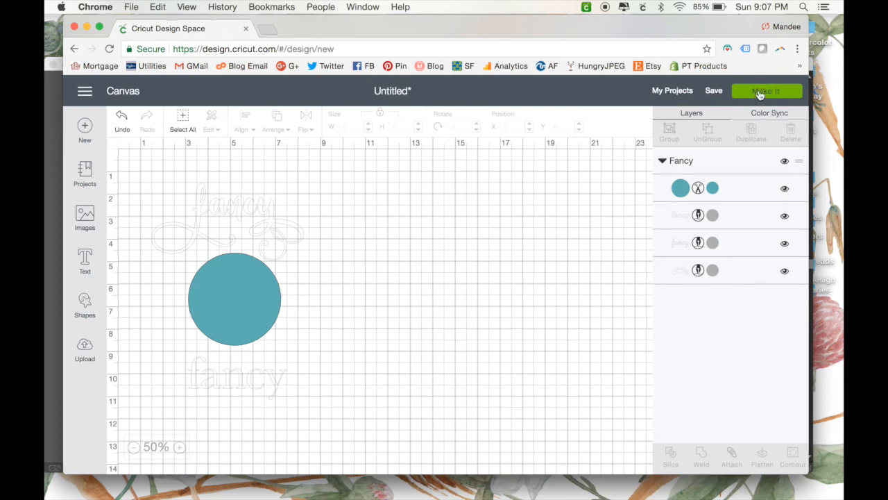
left_click(767, 91)
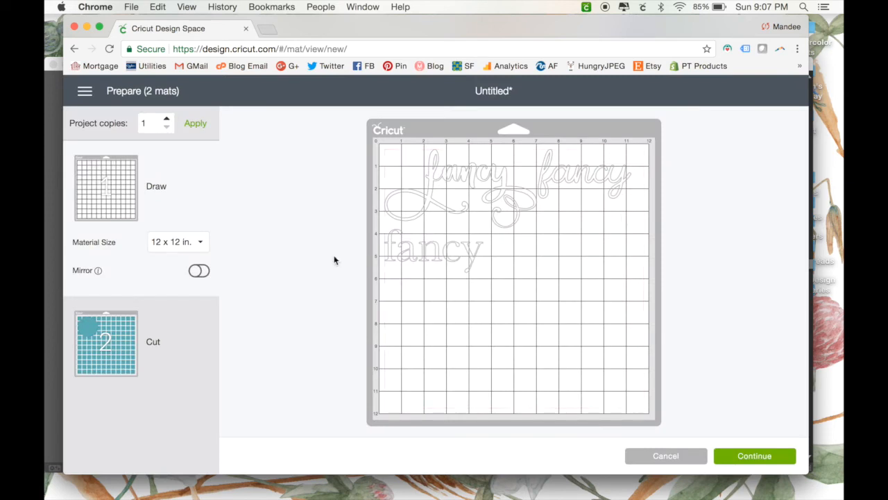
mouse_move(439, 179)
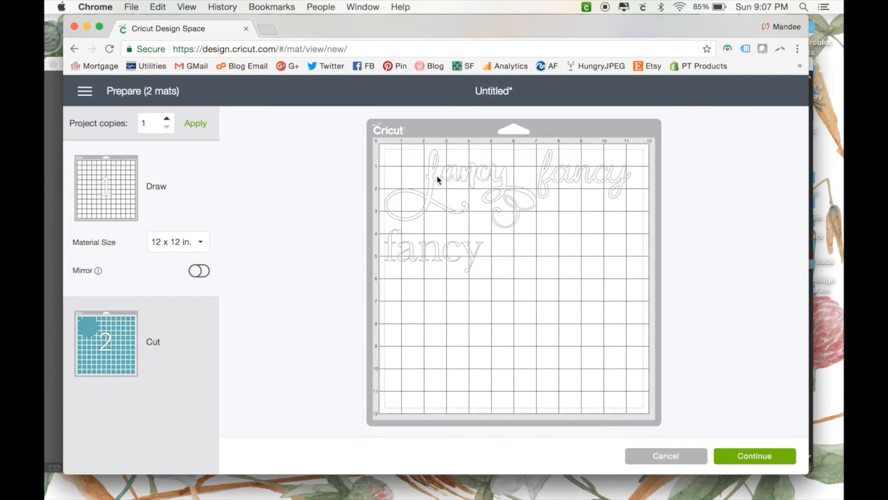
mouse_move(357, 299)
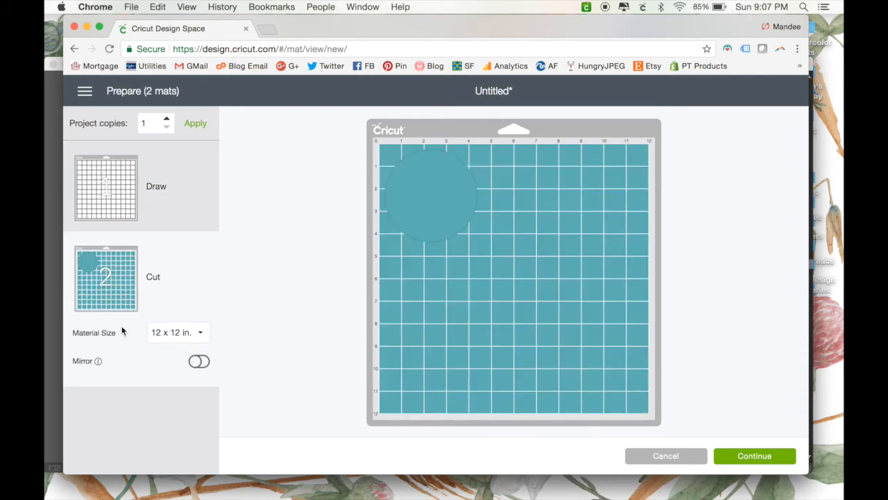
left_click(105, 187)
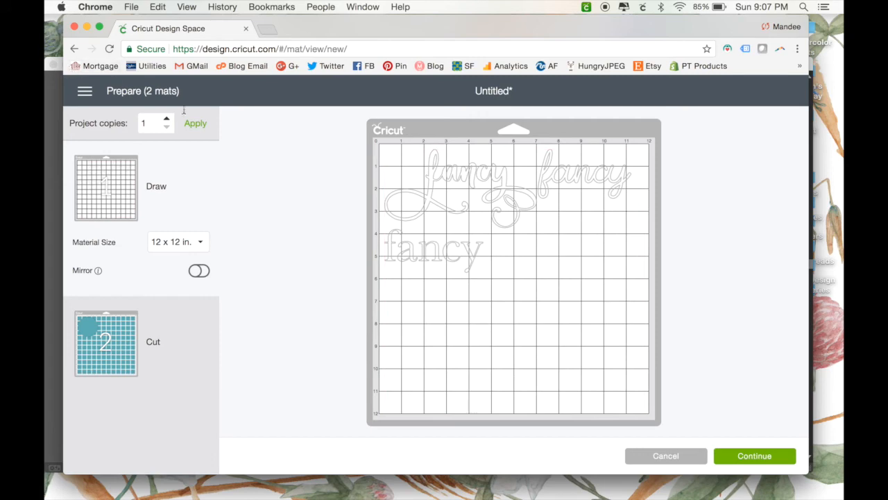
mouse_move(668, 461)
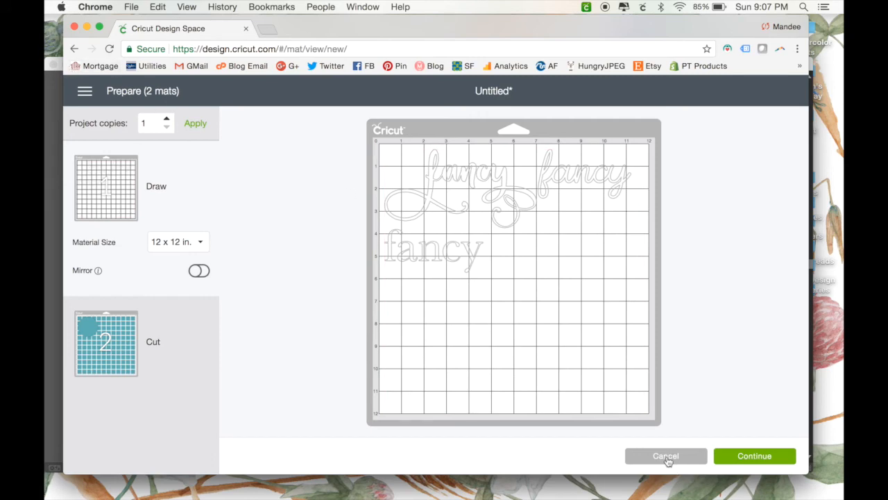
left_click(665, 455)
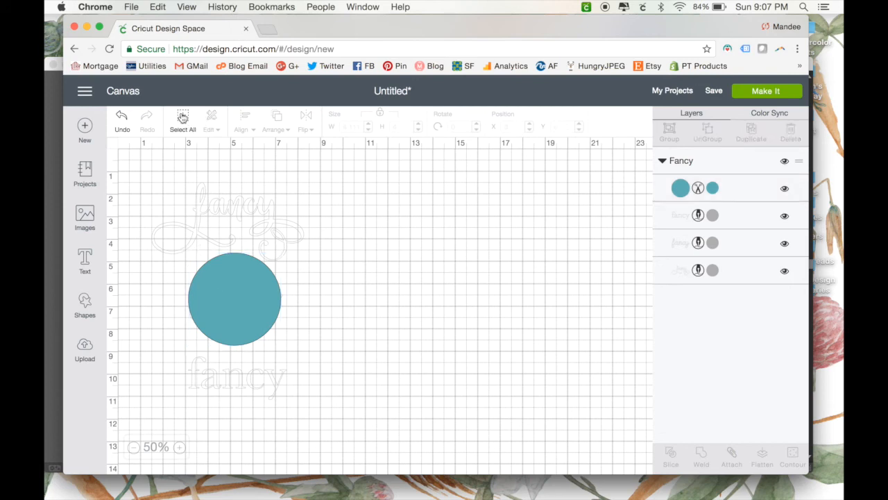
Select all layers, attach them together, and preview the single combined mat.
left_click(183, 117)
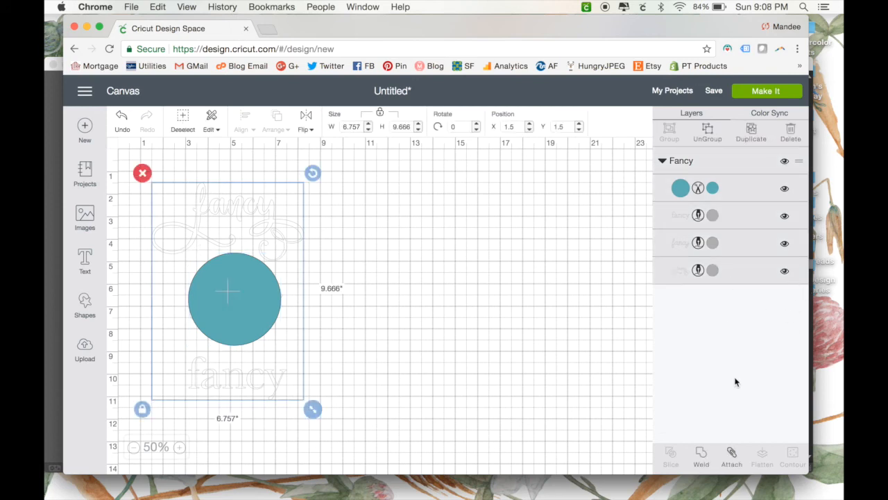
left_click(732, 454)
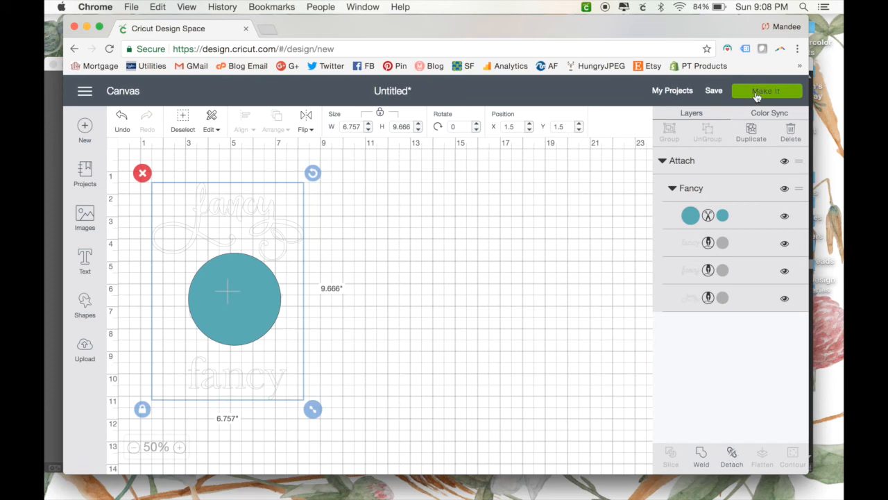
left_click(767, 91)
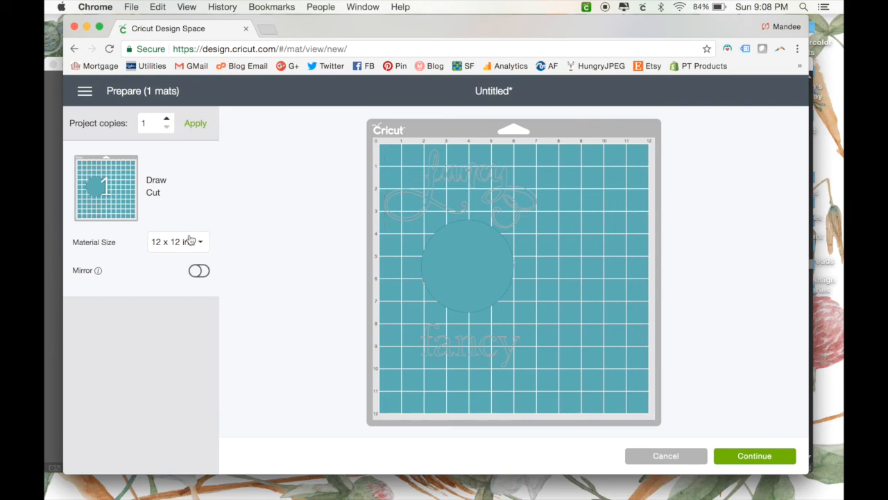
Change the mat's material size to 8.5 x 11 in. and continue to the make screen.
left_click(177, 241)
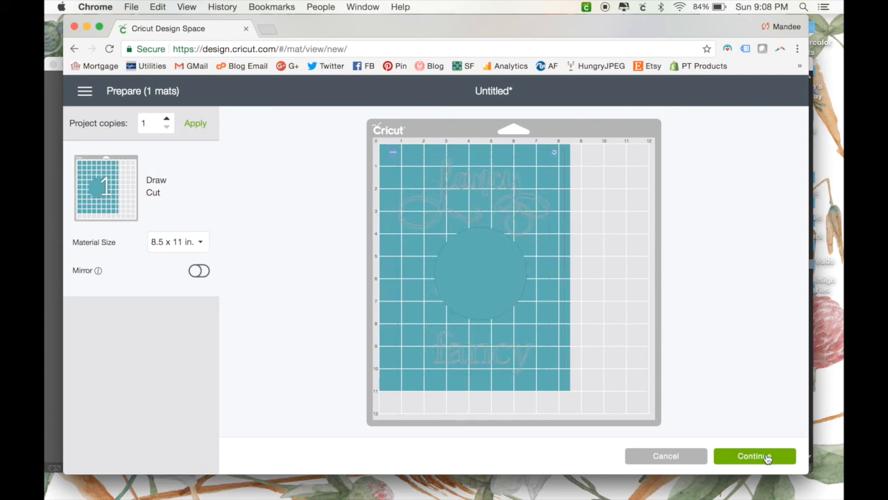
left_click(756, 456)
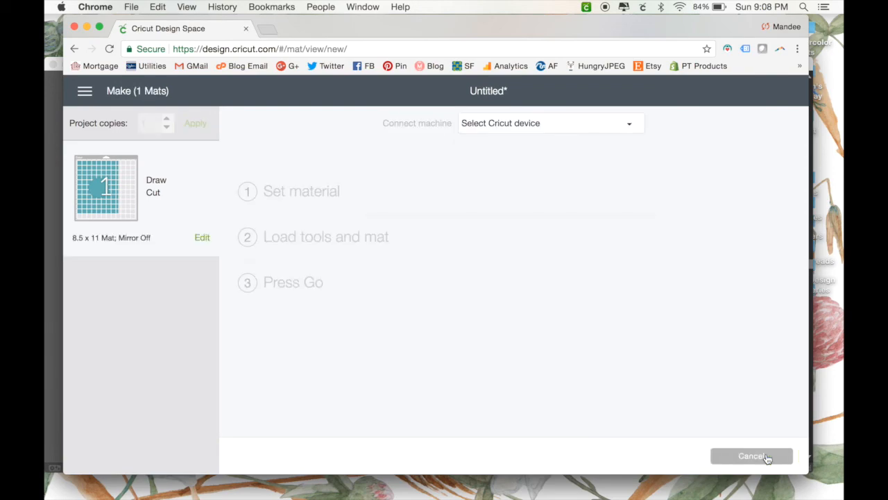